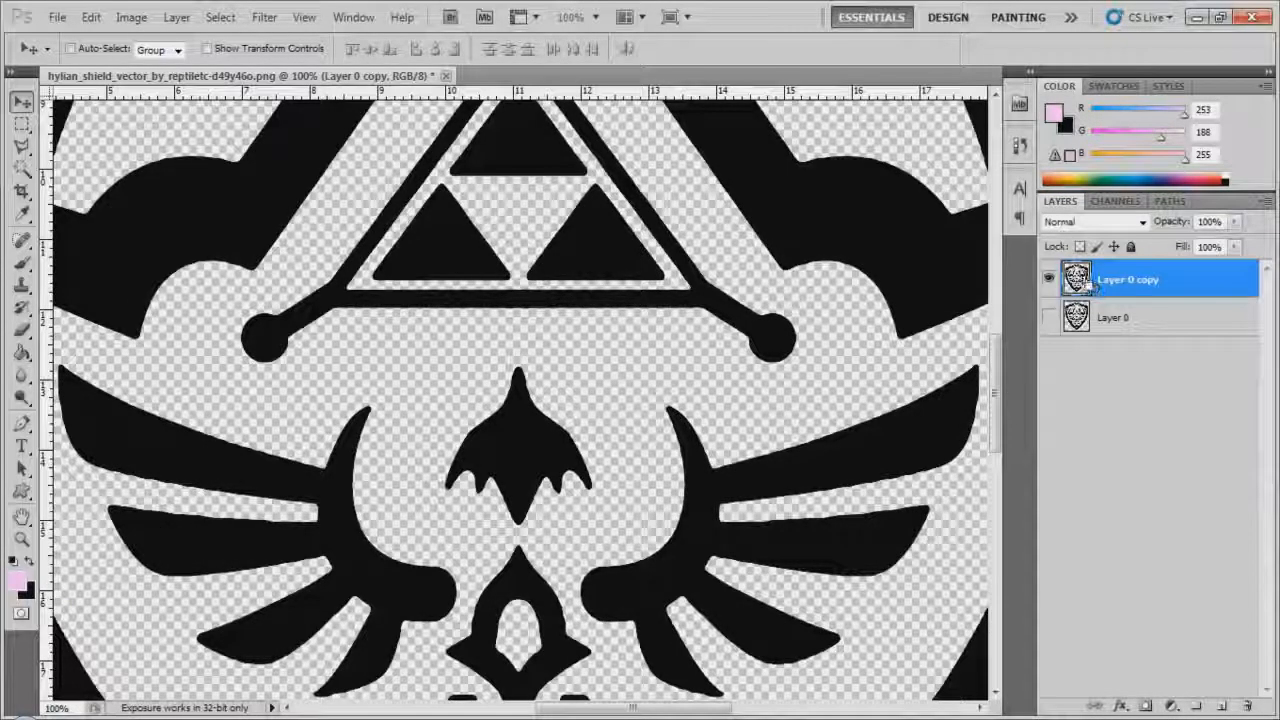
Add a shield-shaped layer mask to Layer 0 copy from its pixel selection
double_click(1127, 279)
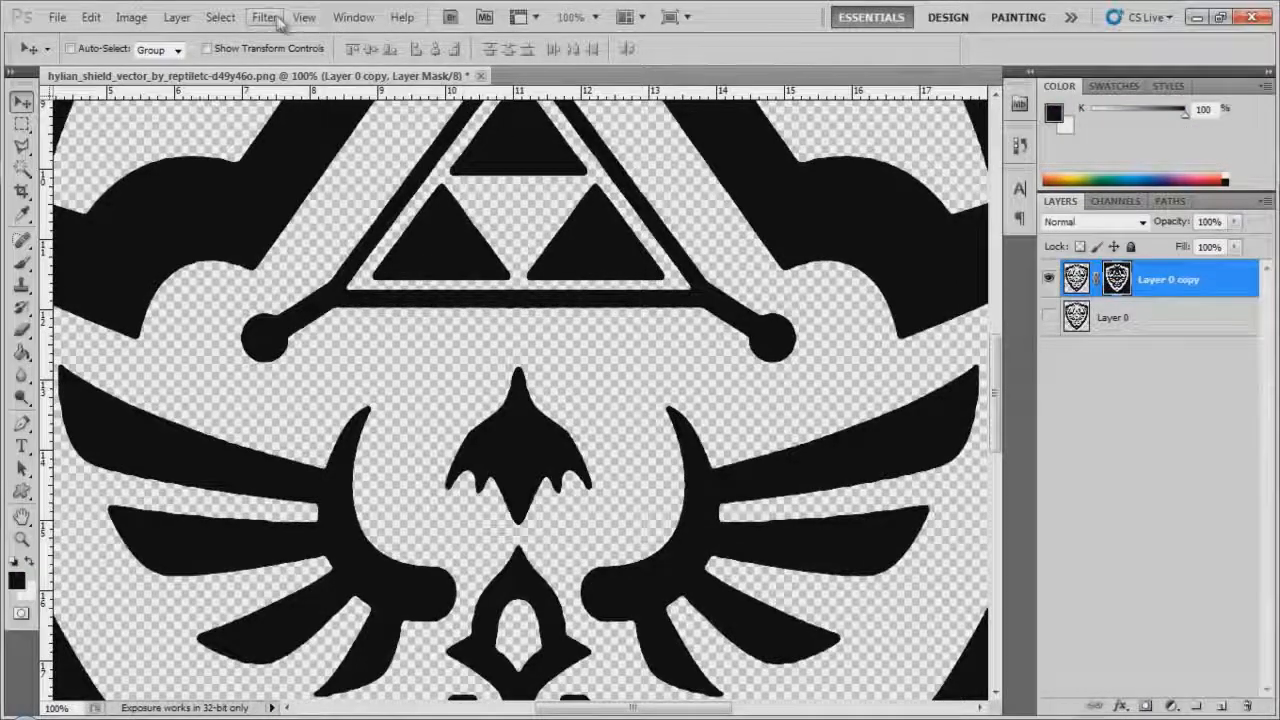
Apply a Filter > Blur to Layer 0 copy's mask to soften the shield edges
left_click(264, 17)
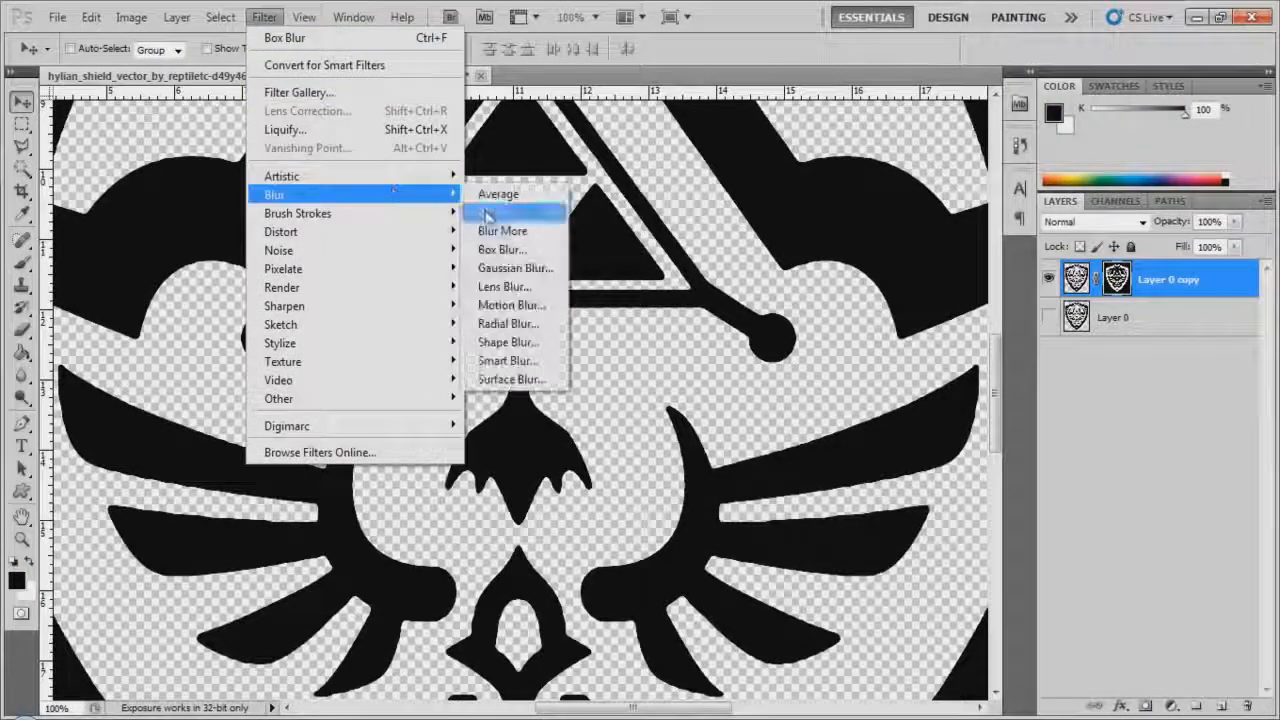
left_click(502, 249)
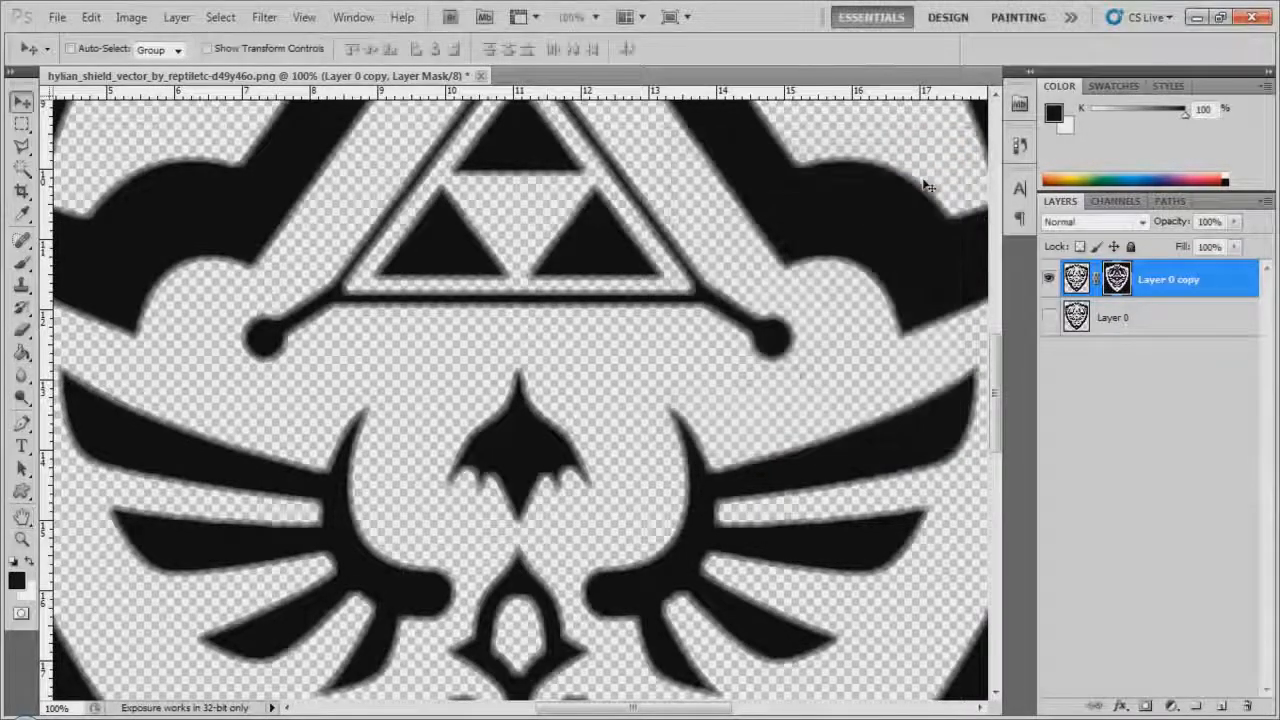
Apply Levels to the mask with black input 97 and white input 99
left_click(131, 17)
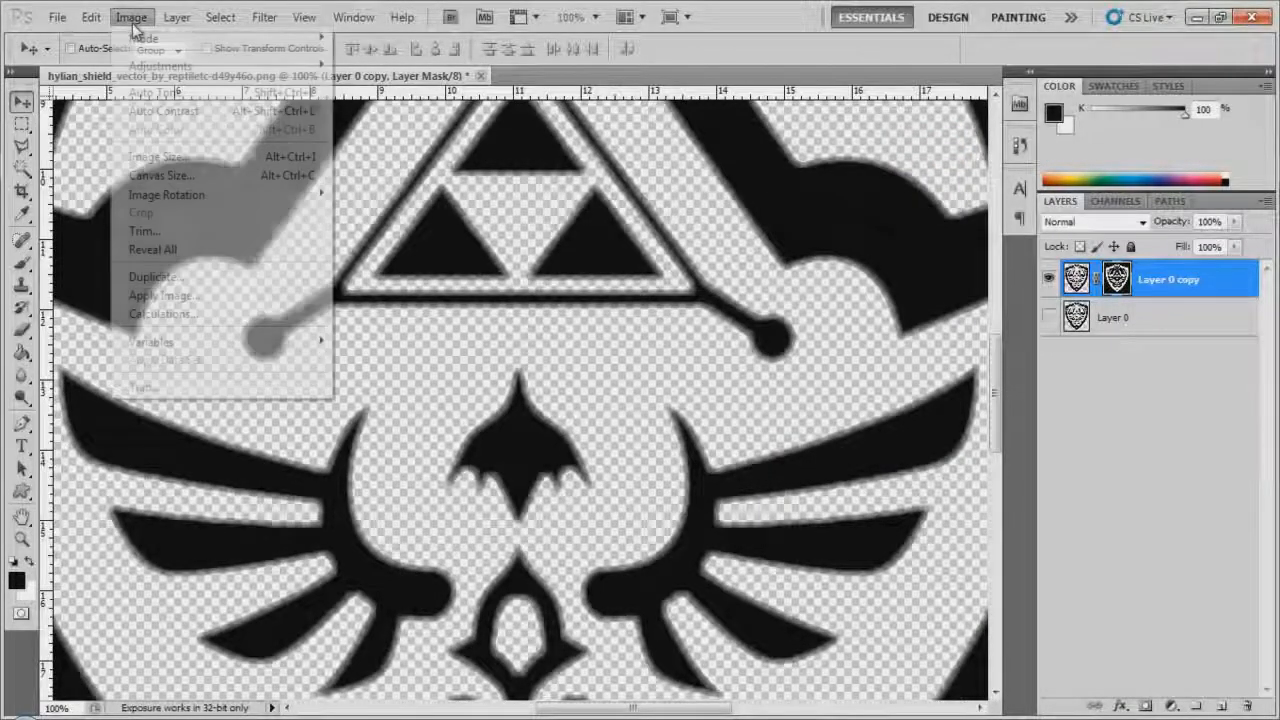
mouse_move(160, 65)
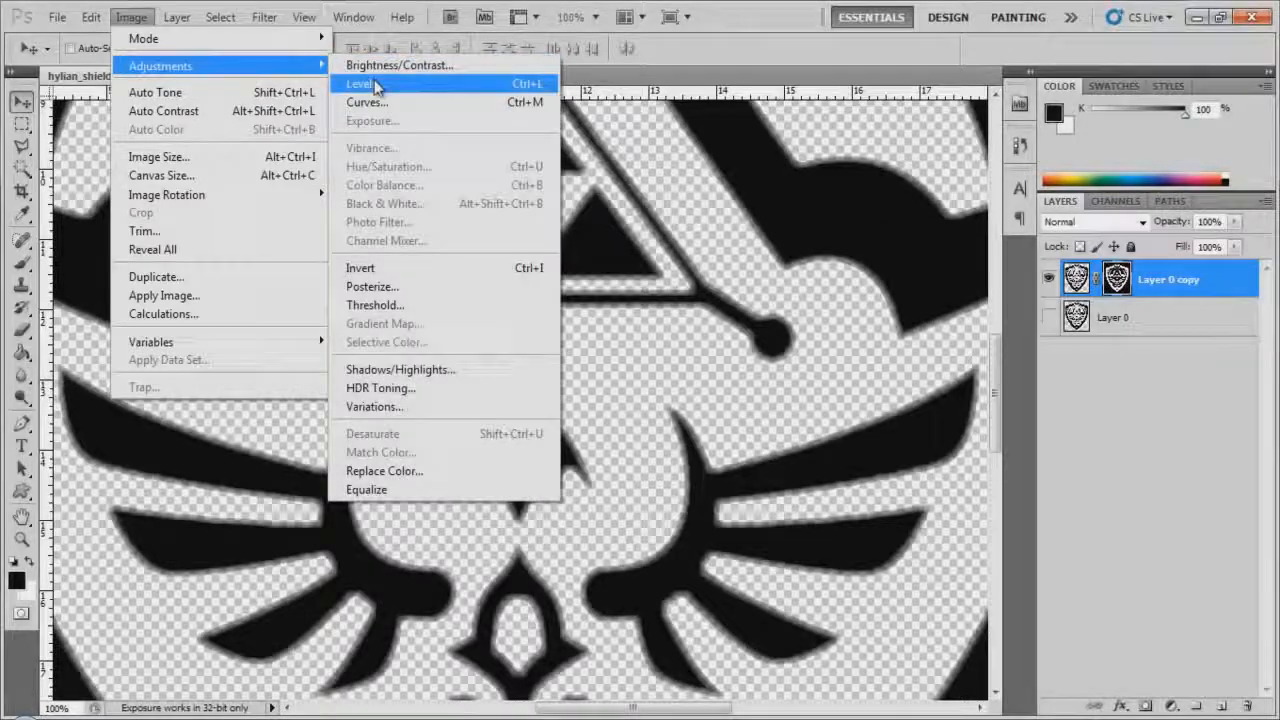
left_click(361, 83)
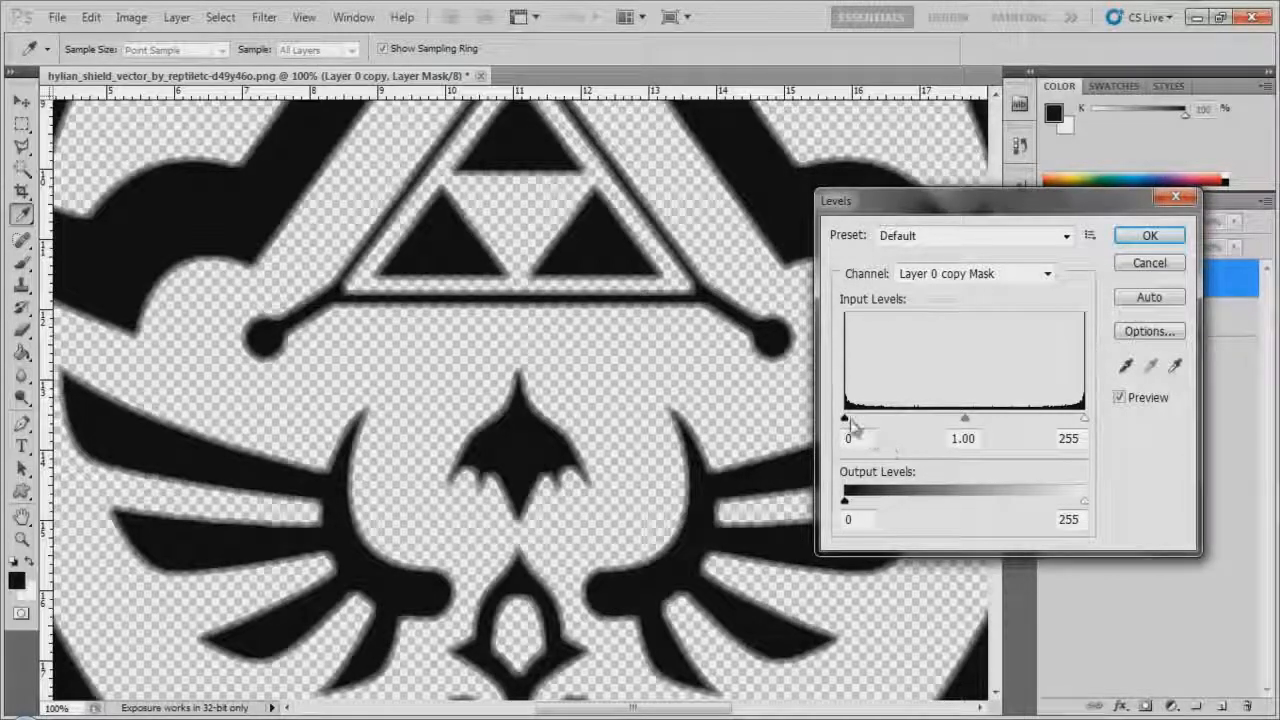
left_click_drag(845, 417, 922, 417)
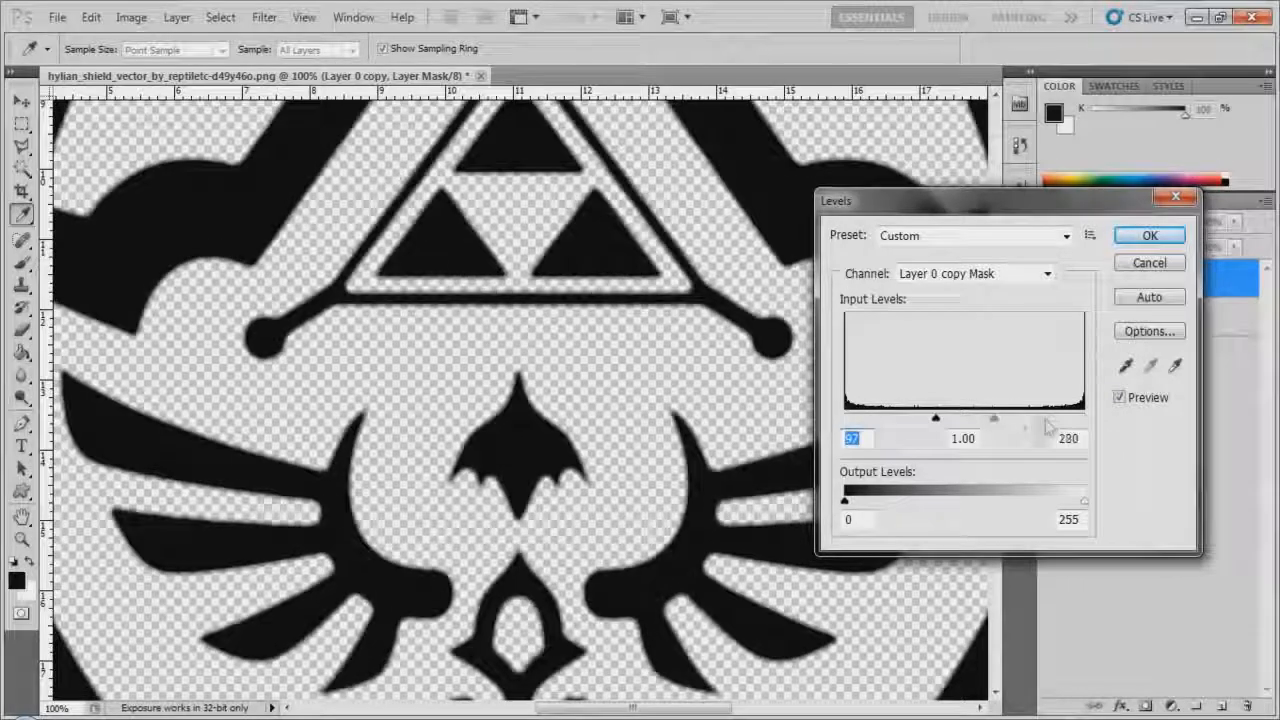
left_click_drag(1050, 426, 912, 426)
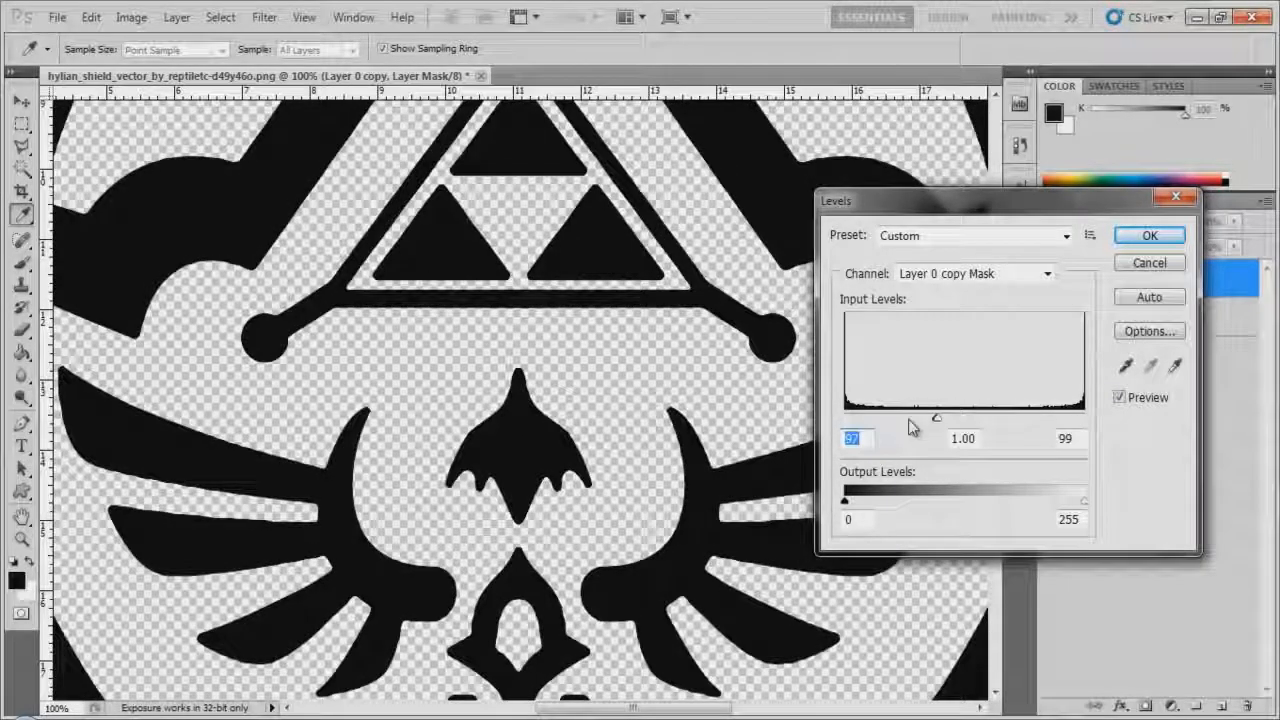
left_click(1066, 438)
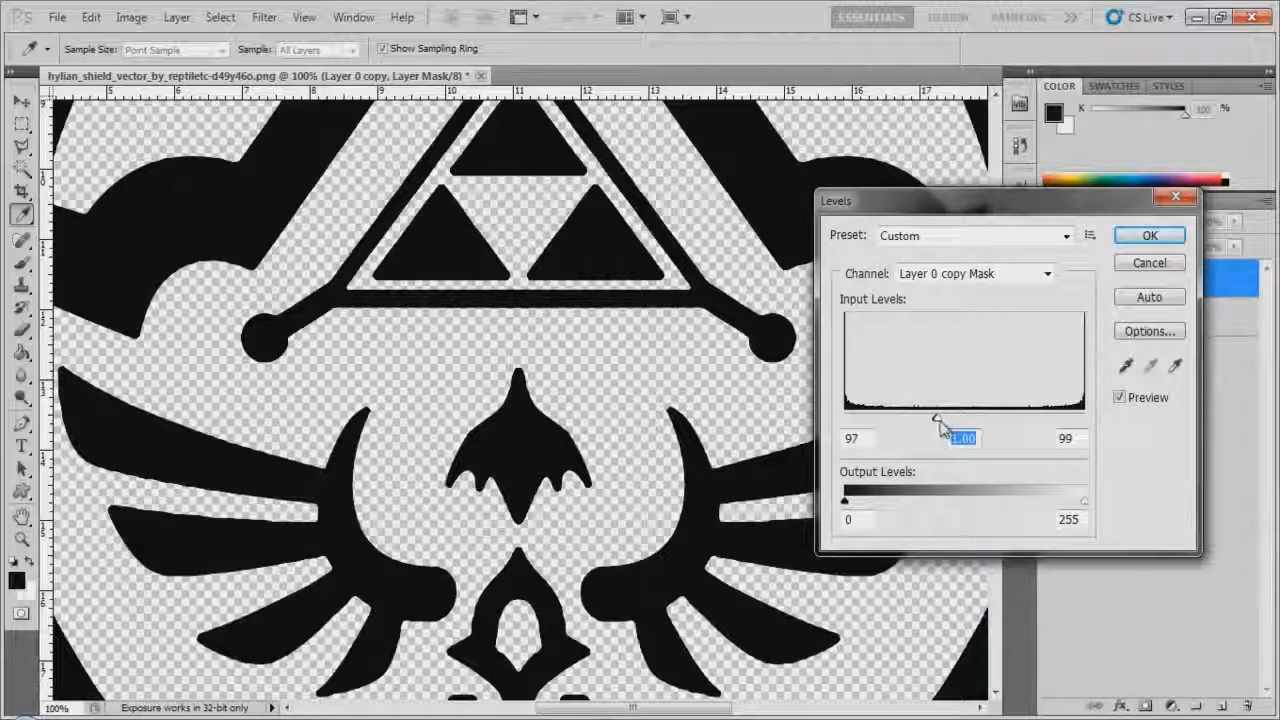
left_click_drag(1083, 418, 1005, 418)
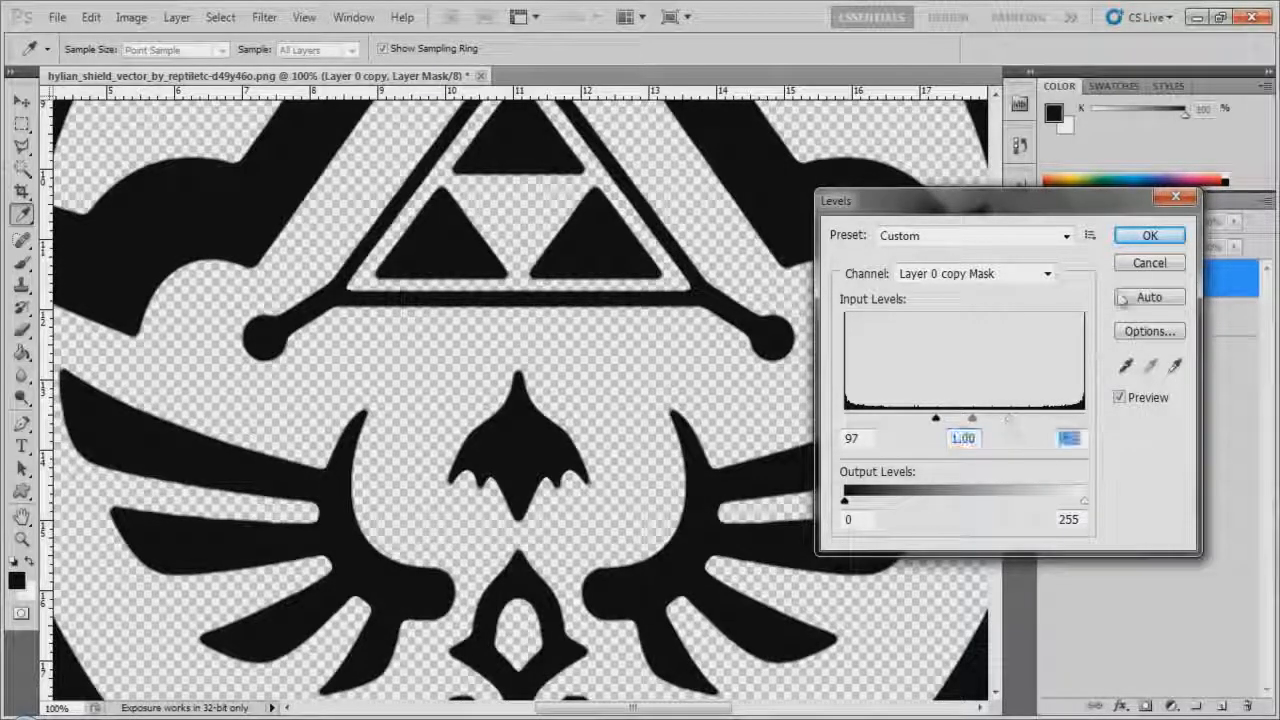
left_click(1148, 235)
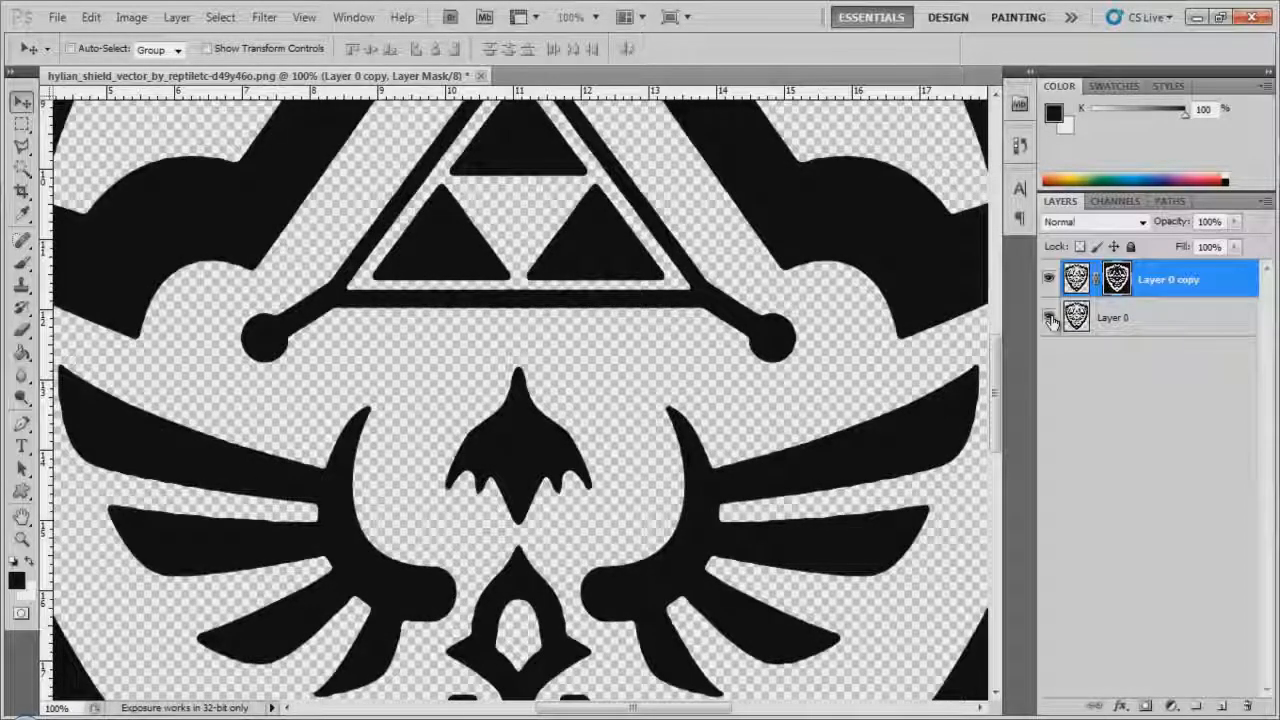
Zoom the view out to 25% to see the whole shield
left_click(576, 17)
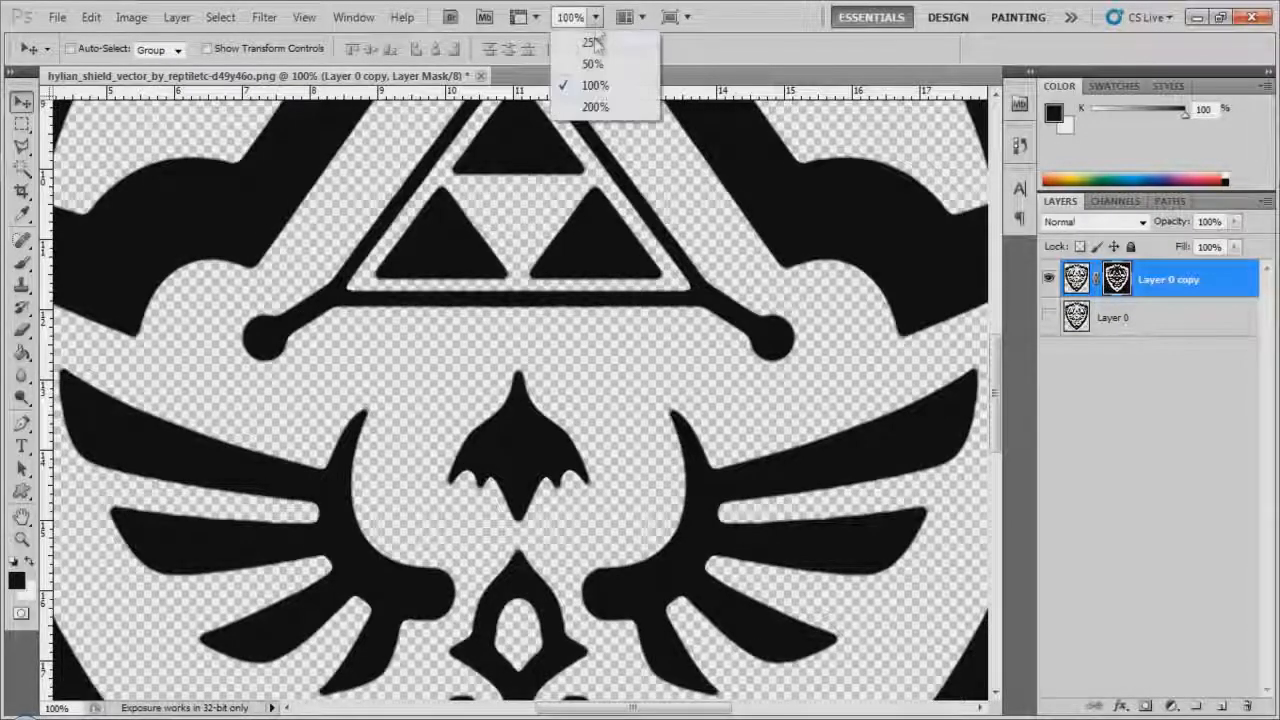
left_click(589, 41)
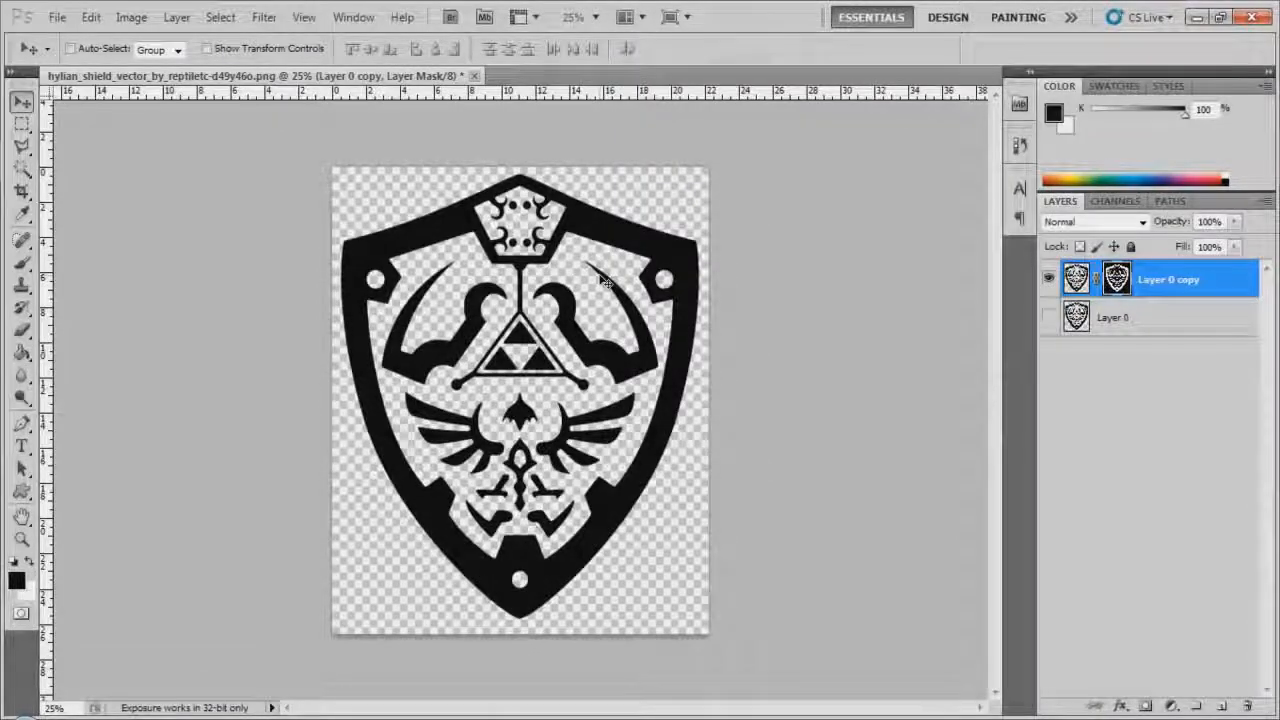